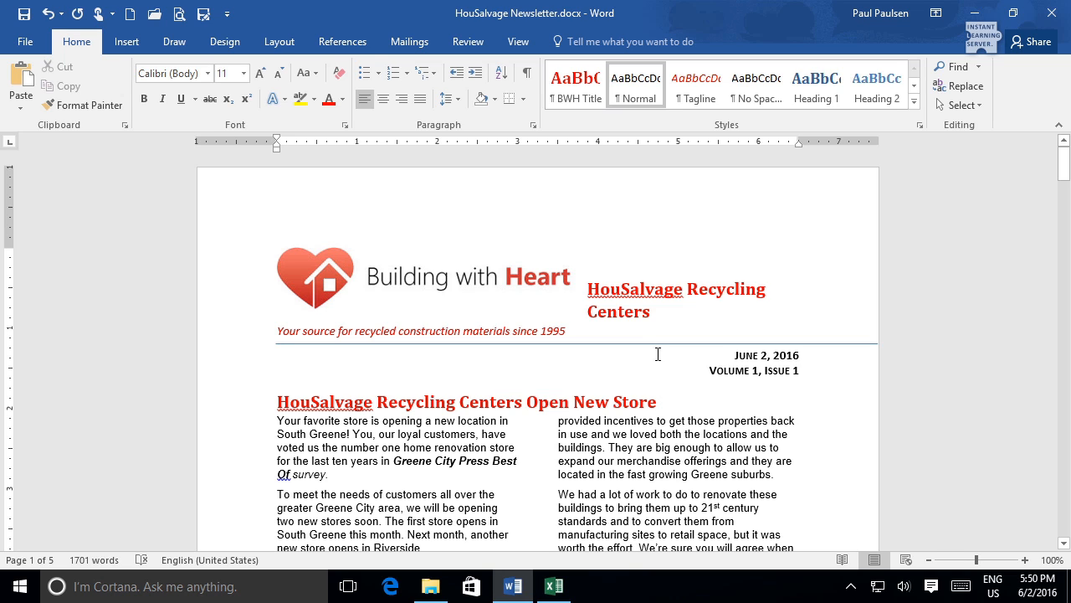
# Turn on Show/Hide ¶ to display paragraph marks and the continuous section break
pyautogui.click(587, 255)
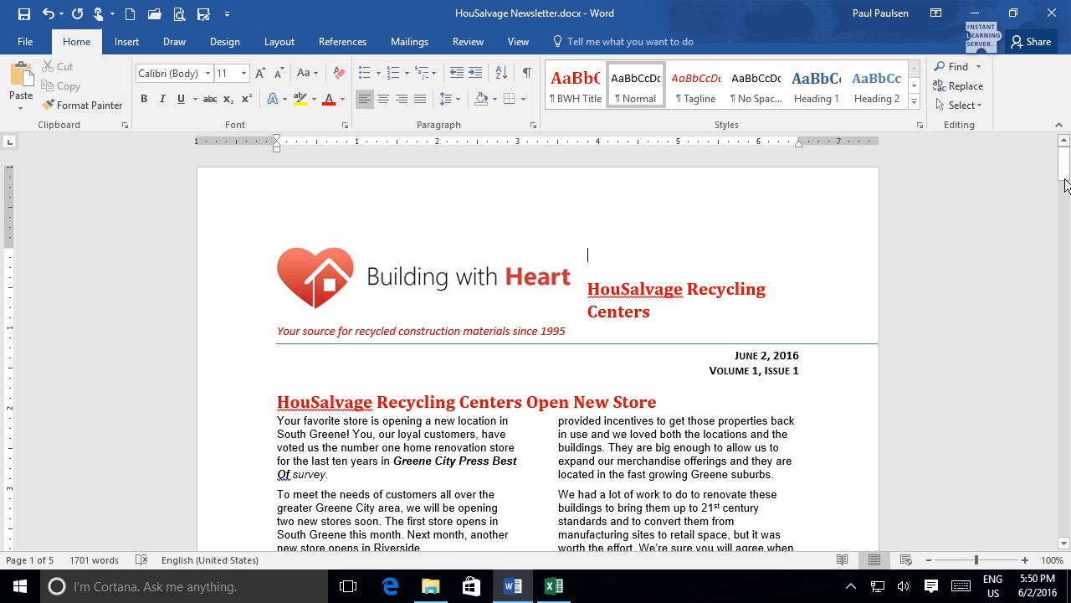
pyautogui.scroll(-3)
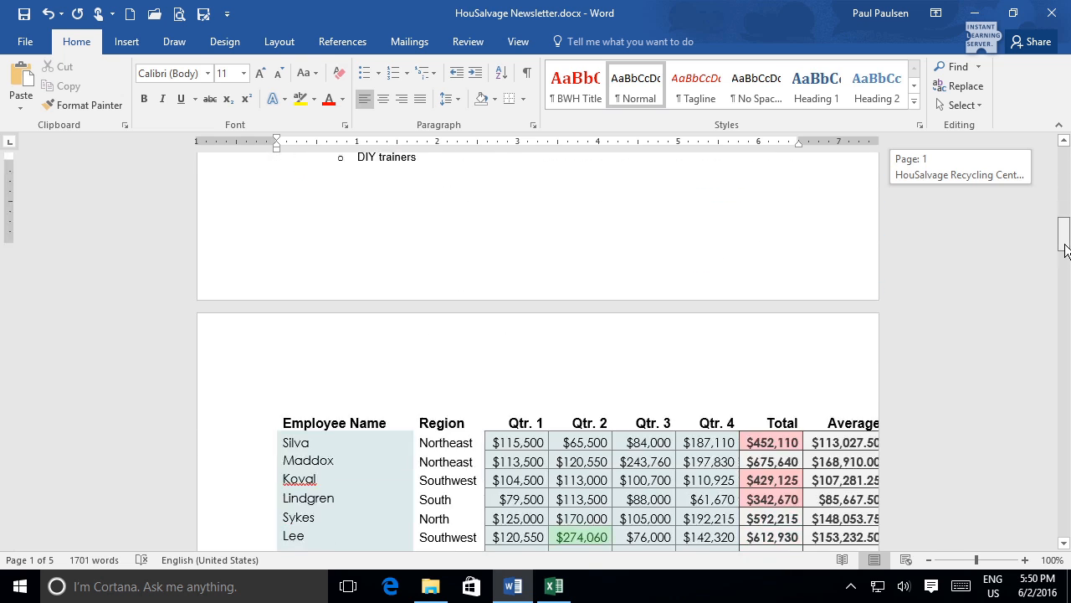
pyautogui.scroll(-3)
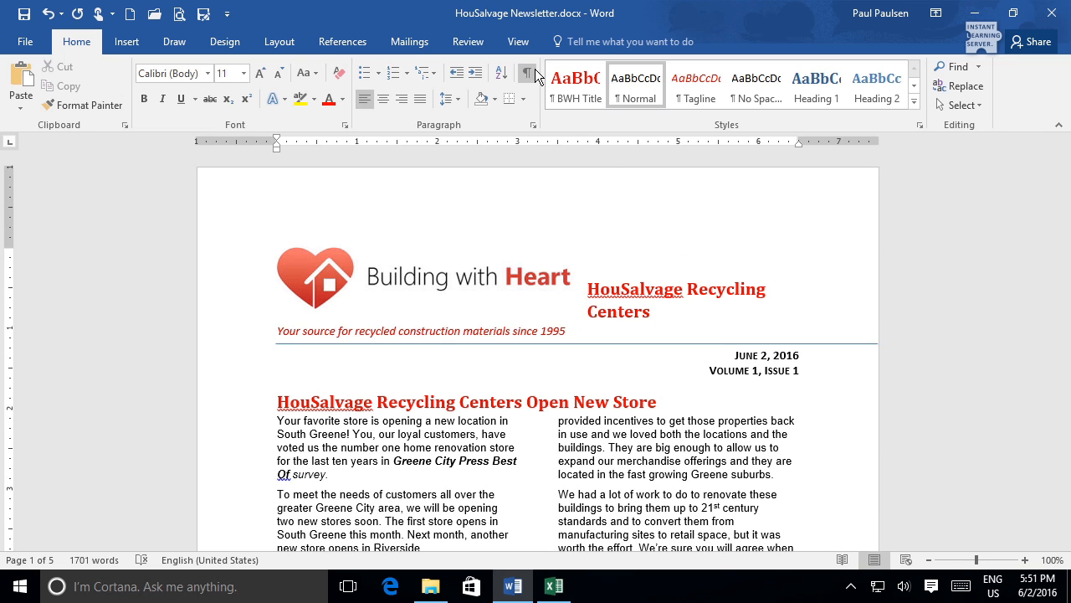
pyautogui.click(529, 73)
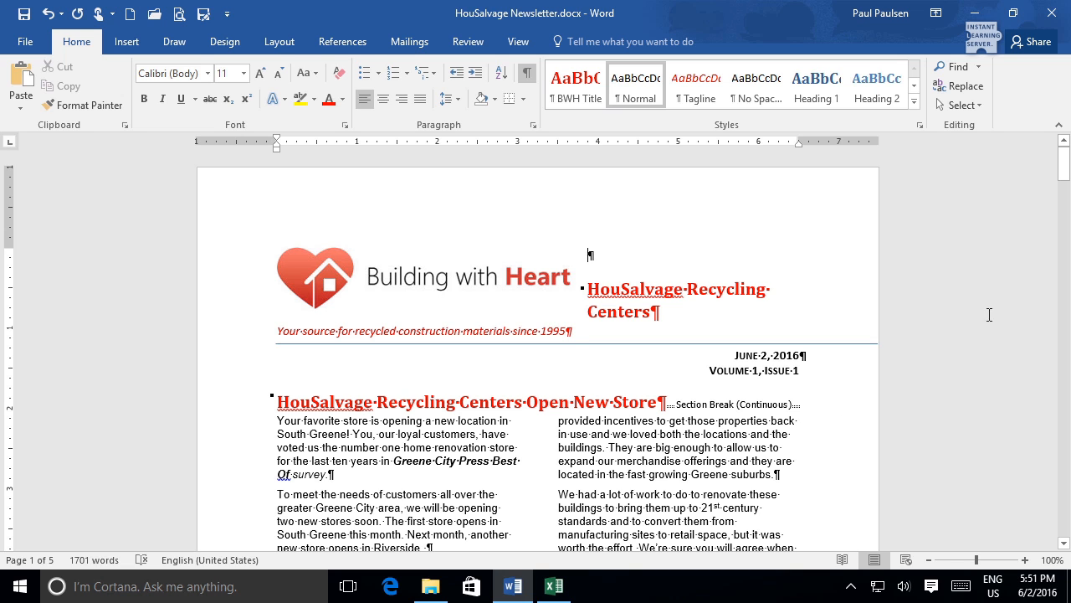
pyautogui.scroll(-3)
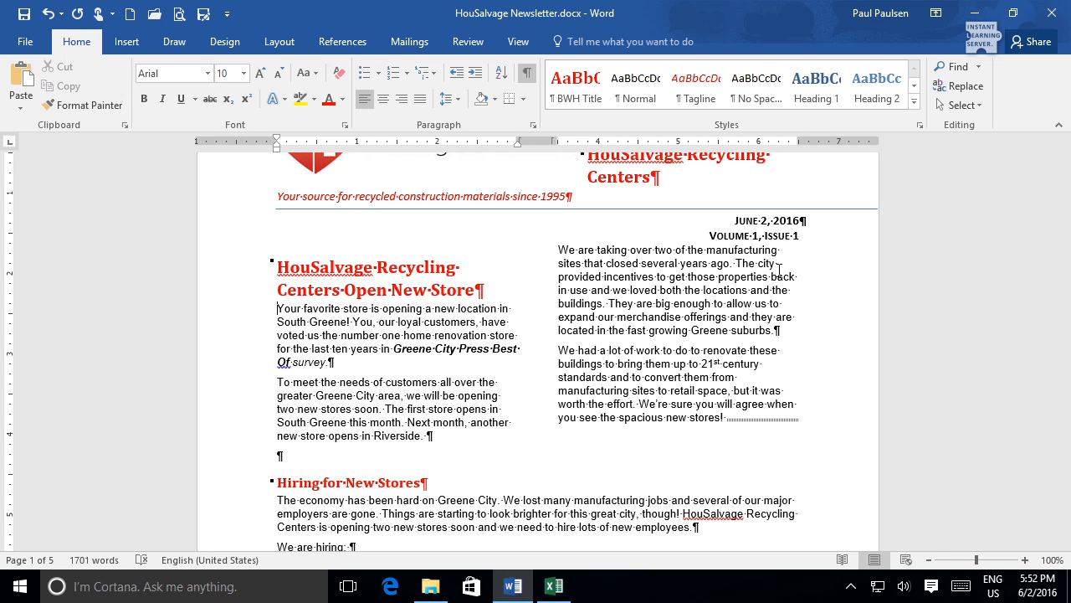
pyautogui.moveTo(679, 245)
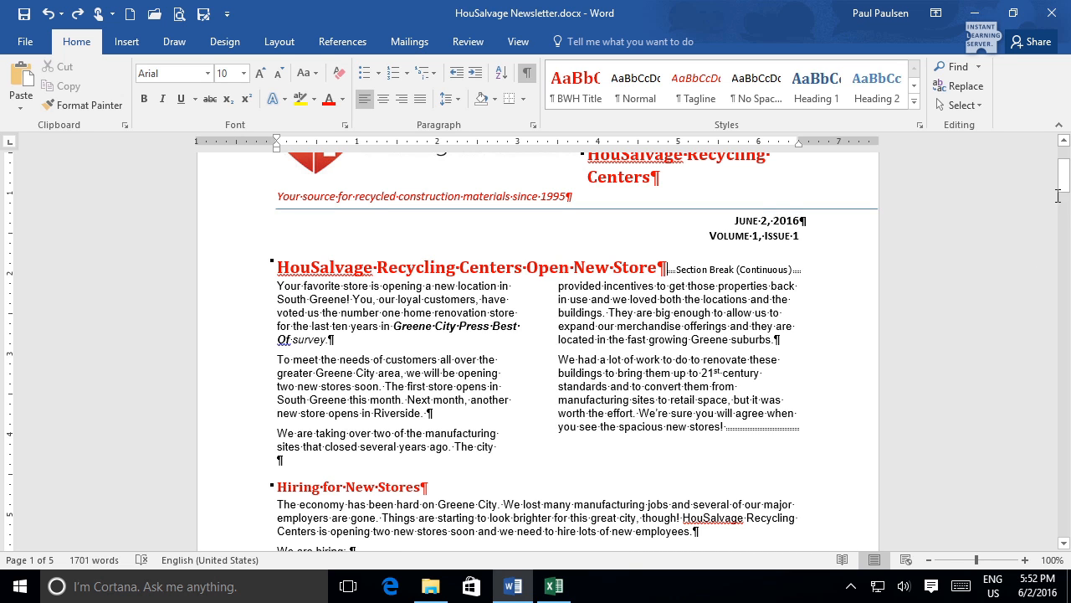
# Insert a Next Page section break just above the employee sales table
pyautogui.scroll(-3)
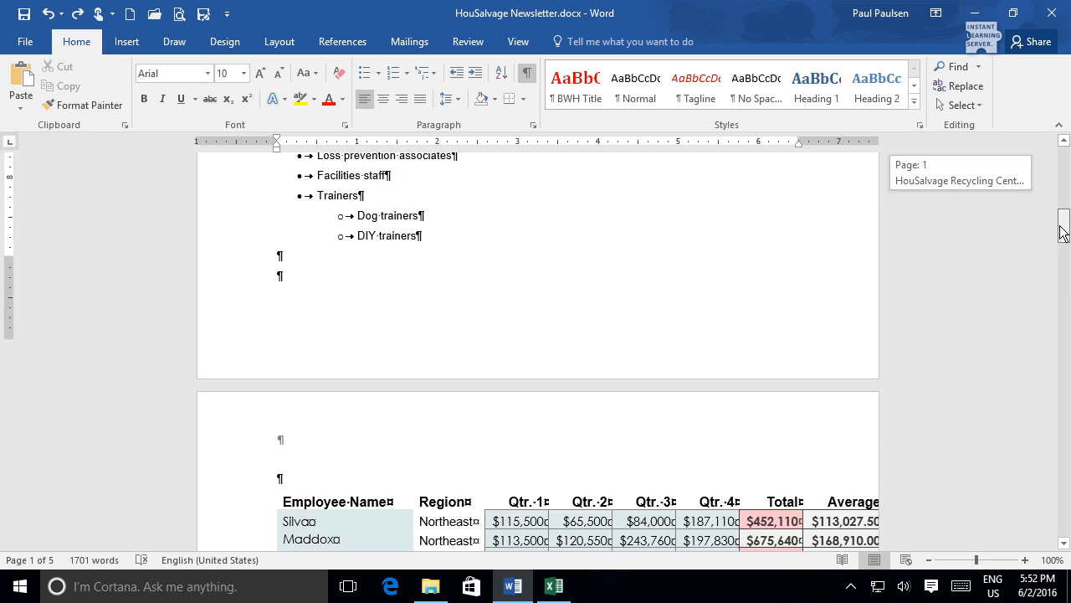
pyautogui.scroll(-3)
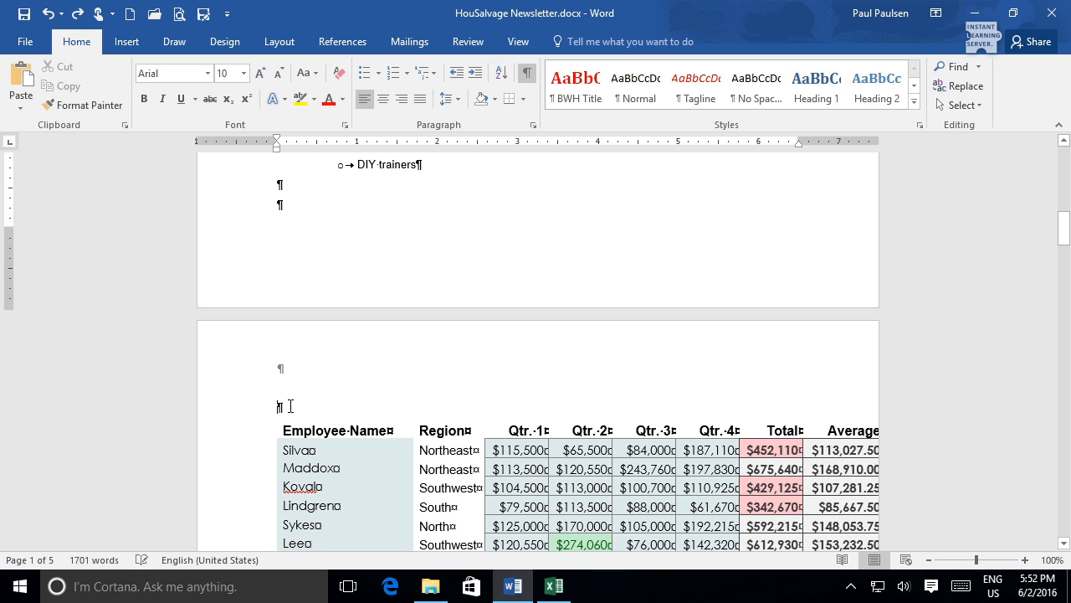
pyautogui.click(279, 406)
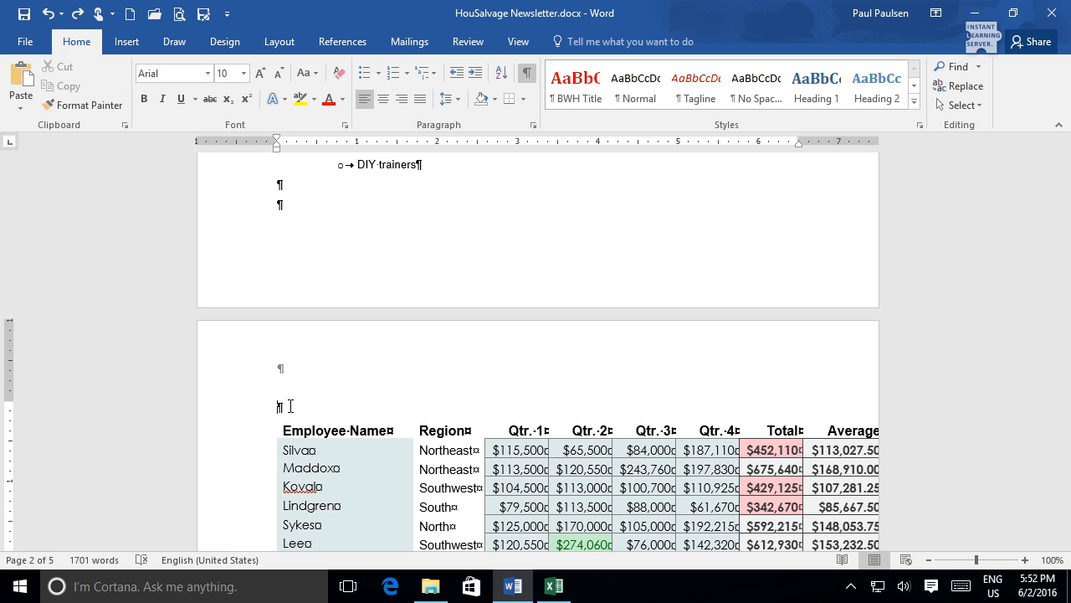
pyautogui.moveTo(282, 48)
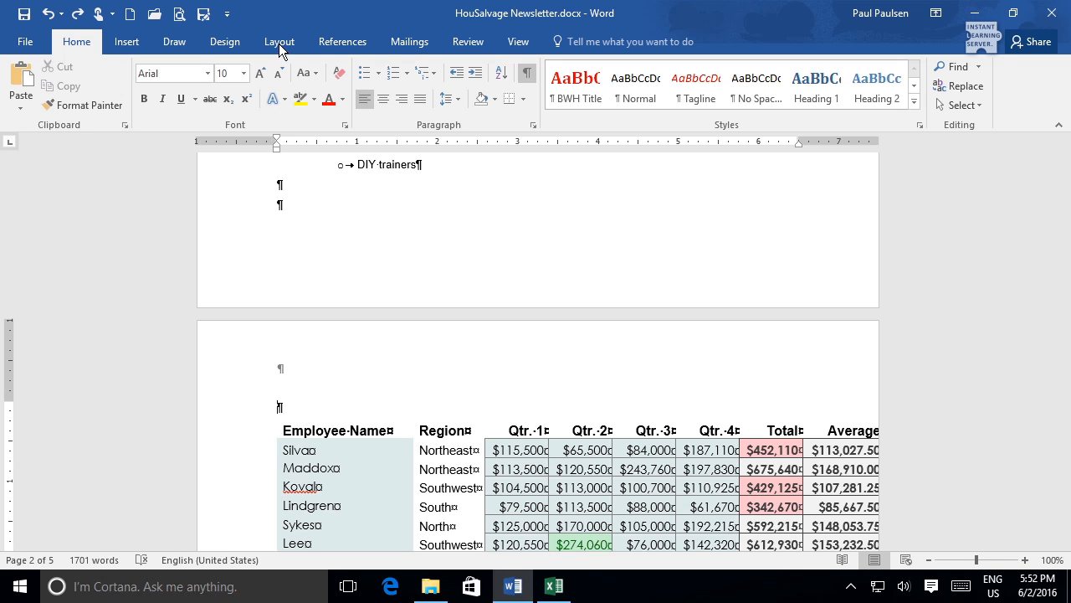
pyautogui.click(278, 41)
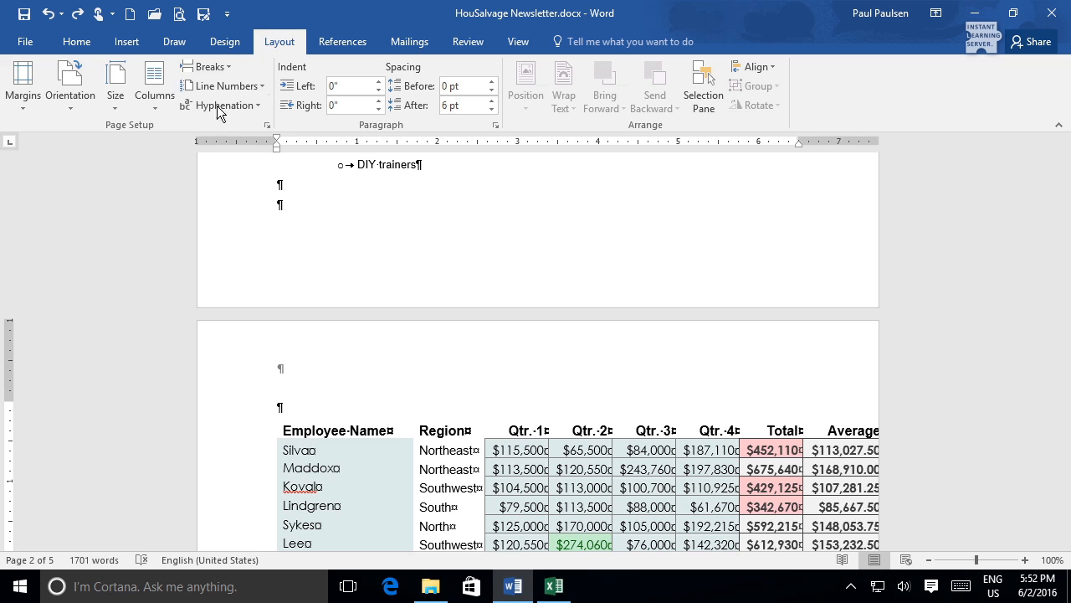
pyautogui.moveTo(224, 85)
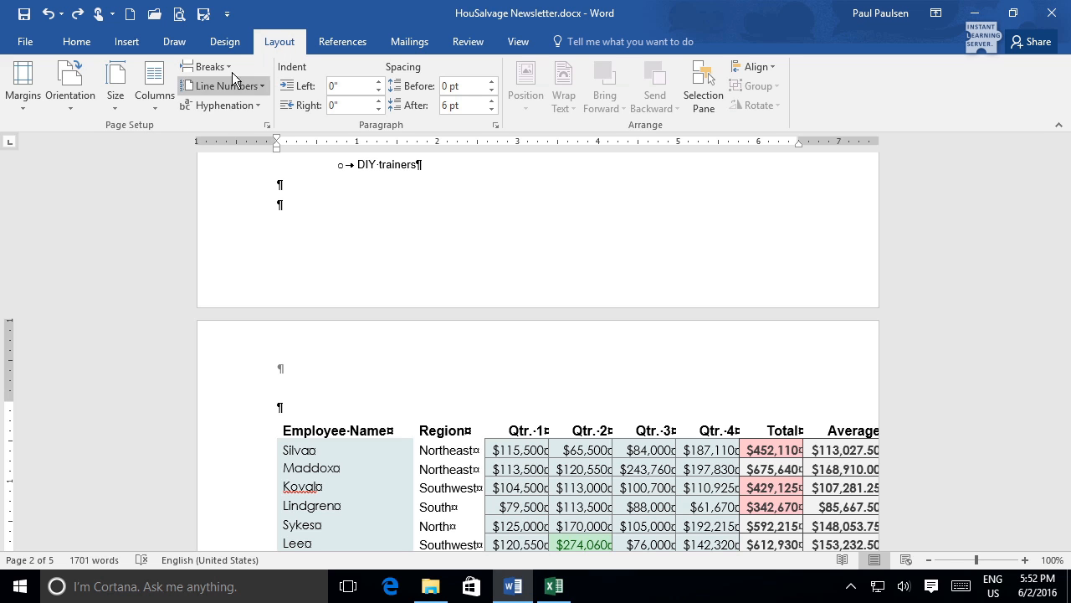
pyautogui.click(208, 66)
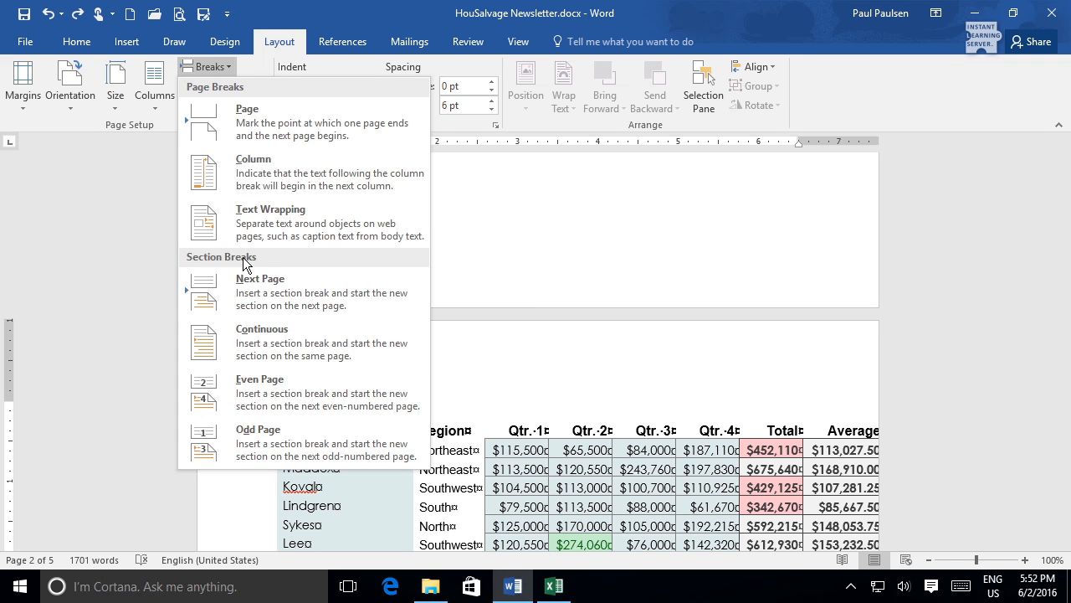
pyautogui.moveTo(269, 266)
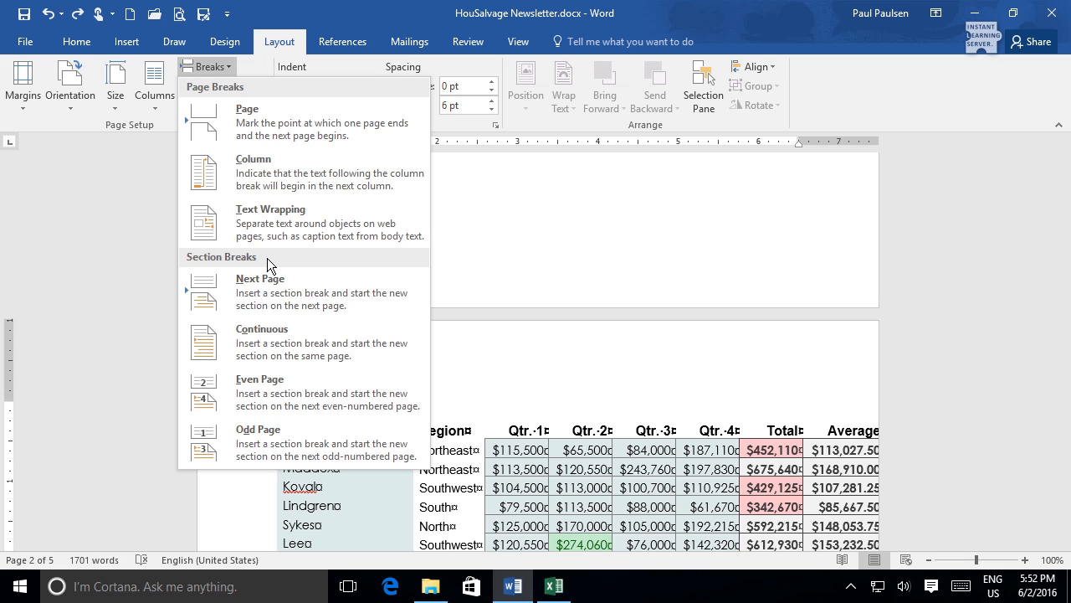
pyautogui.moveTo(287, 262)
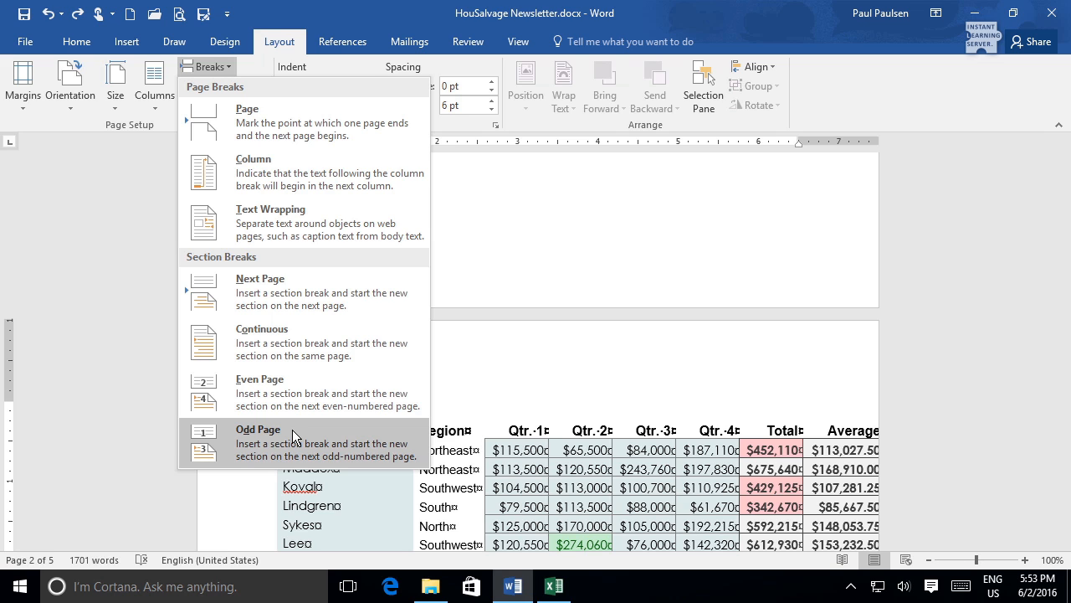
pyautogui.moveTo(301, 292)
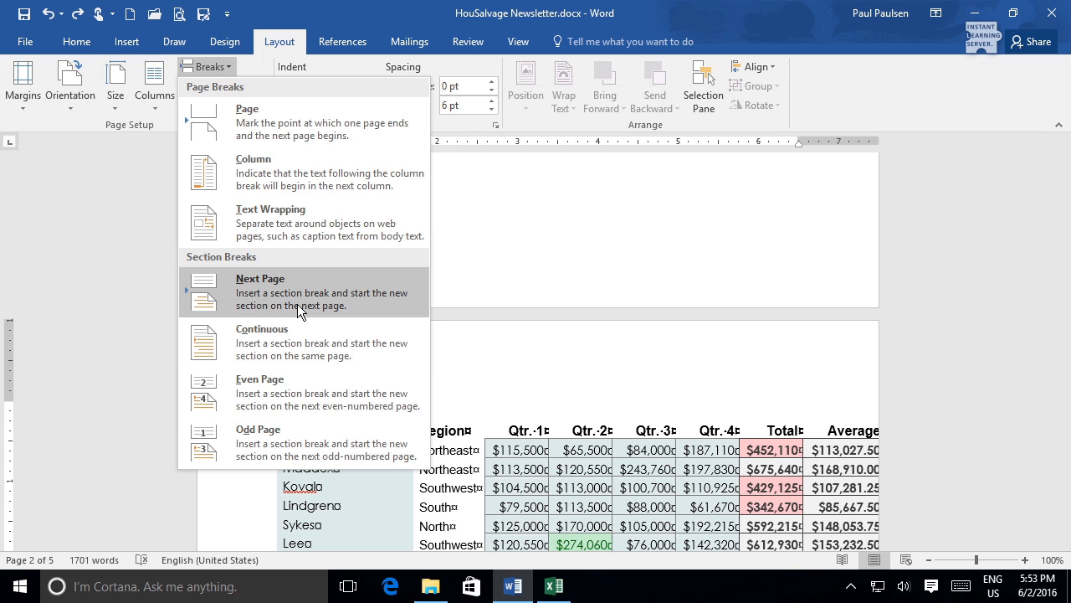
pyautogui.click(260, 278)
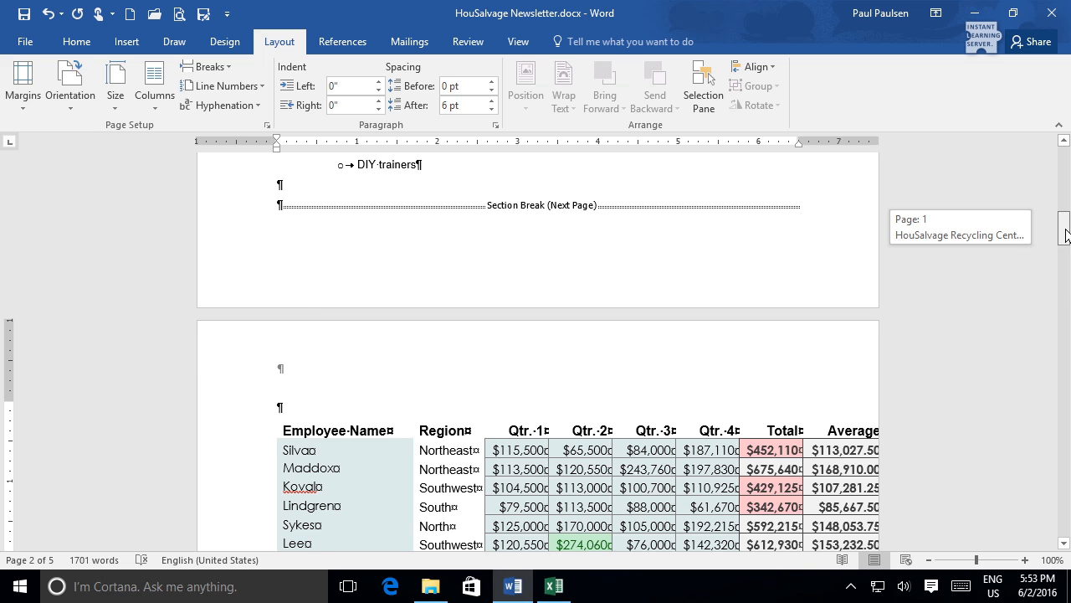
pyautogui.scroll(-3)
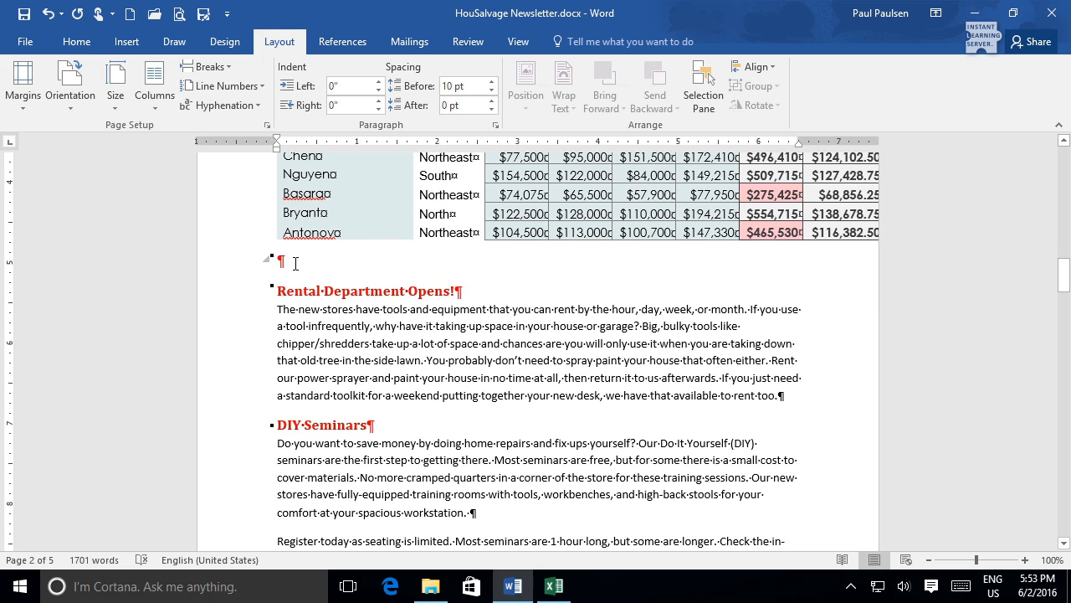
# Insert a Next Page section break after the employee sales table
pyautogui.click(206, 66)
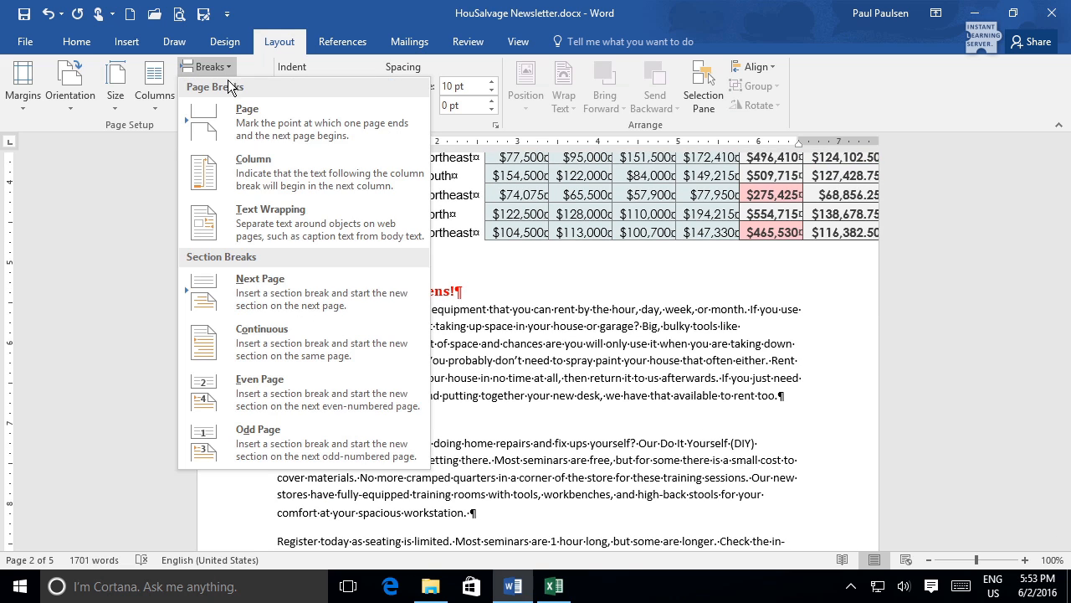
pyautogui.click(208, 66)
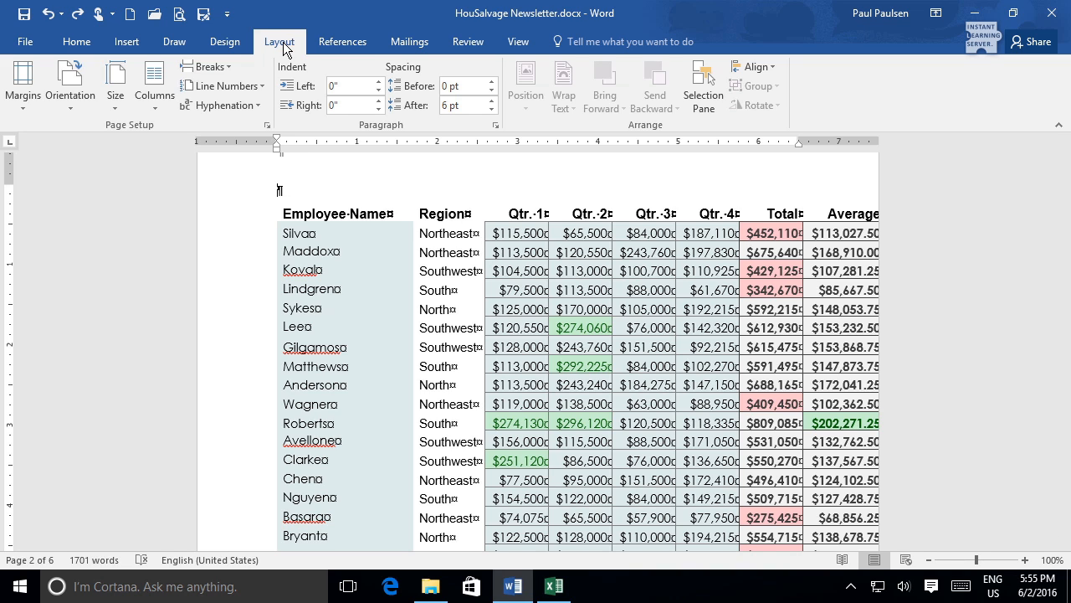
pyautogui.moveTo(104, 132)
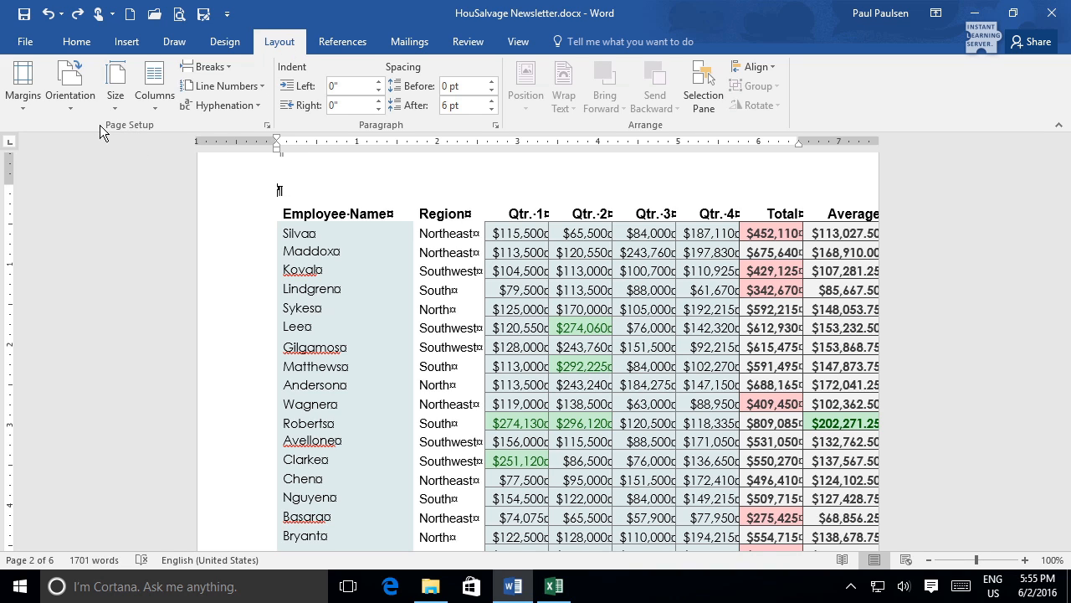
# Set the sales table's section orientation to Landscape so all columns fit
pyautogui.click(69, 83)
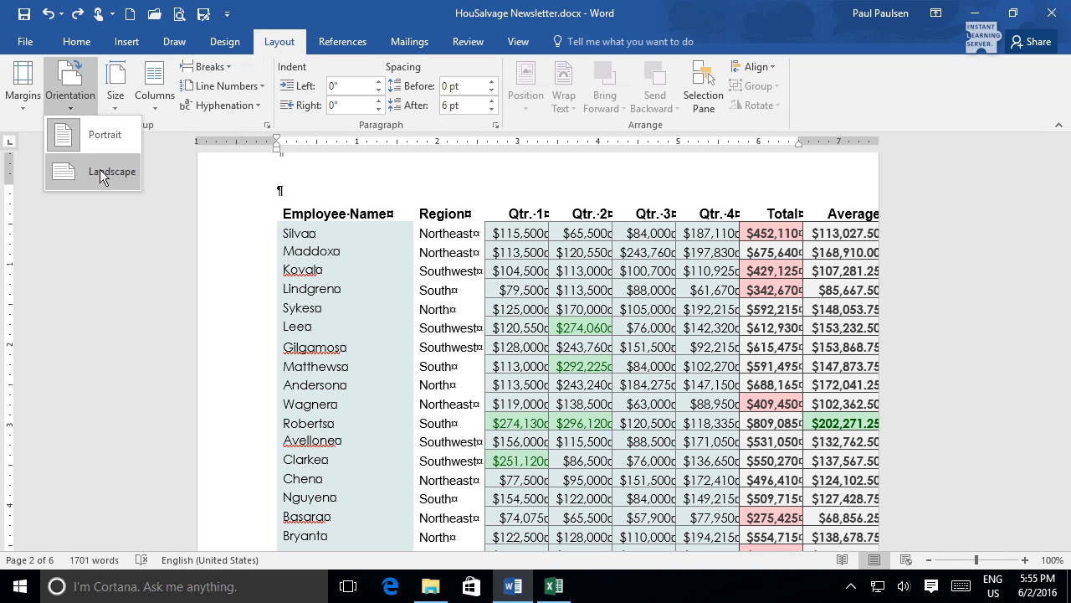
pyautogui.click(111, 171)
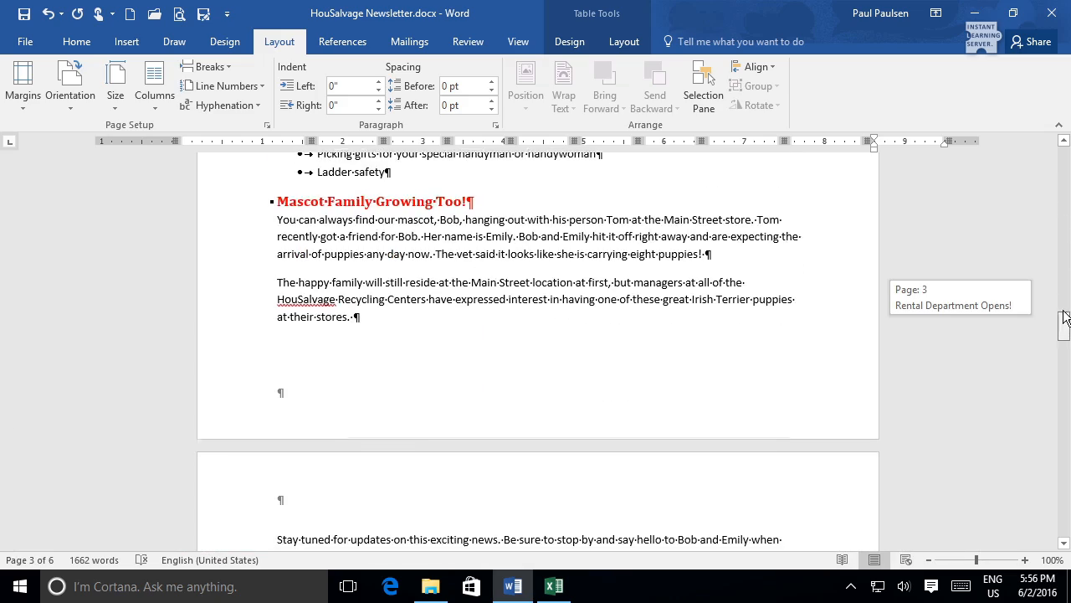
pyautogui.scroll(-3)
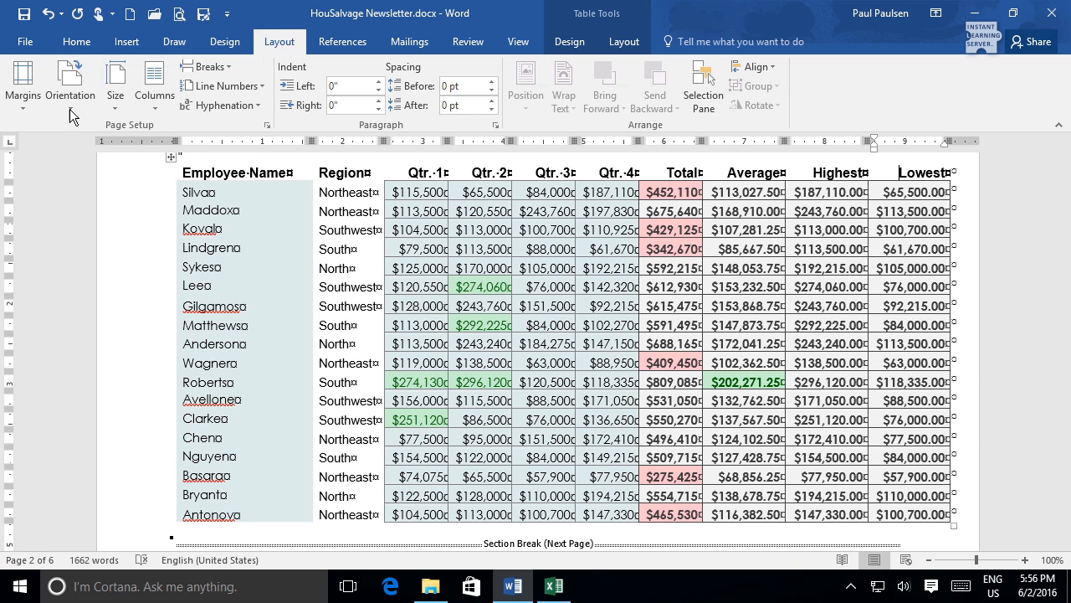
# Open Custom Margins from the Margins menu for the landscape table section
pyautogui.click(23, 83)
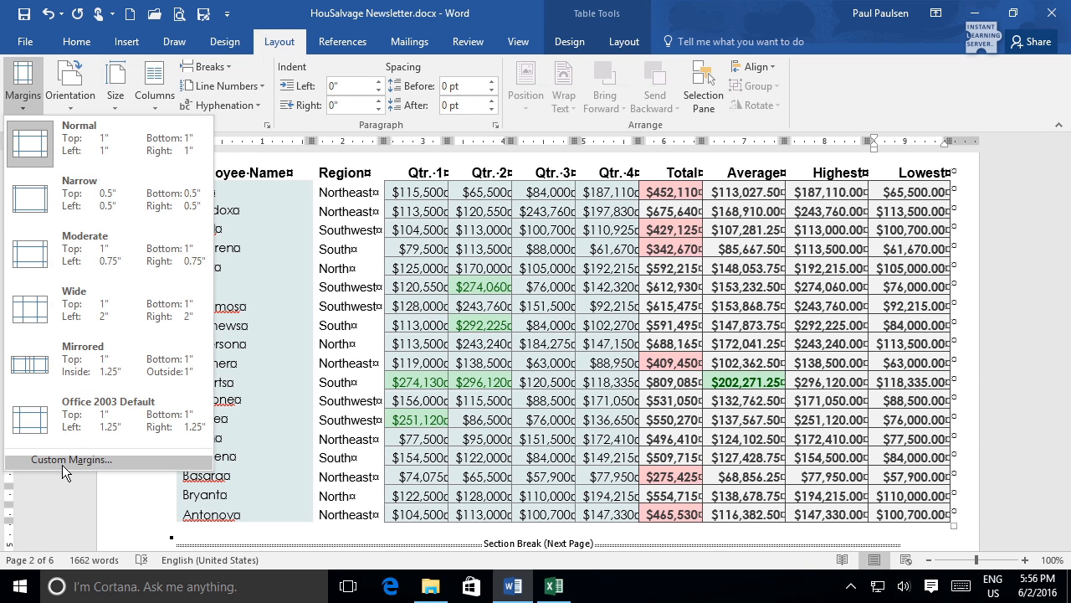
pyautogui.click(71, 459)
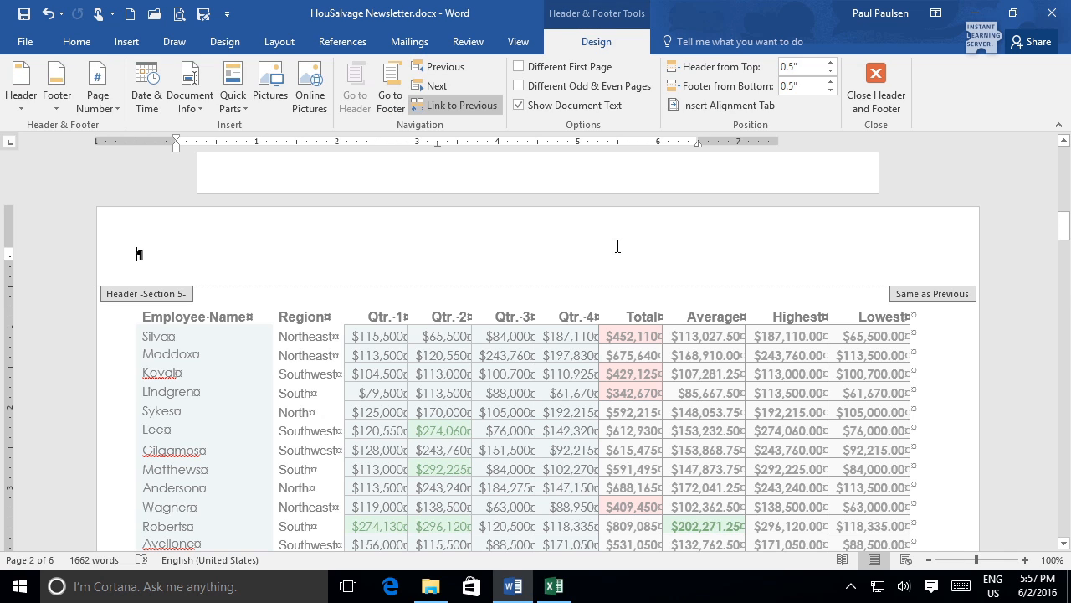
pyautogui.moveTo(604, 19)
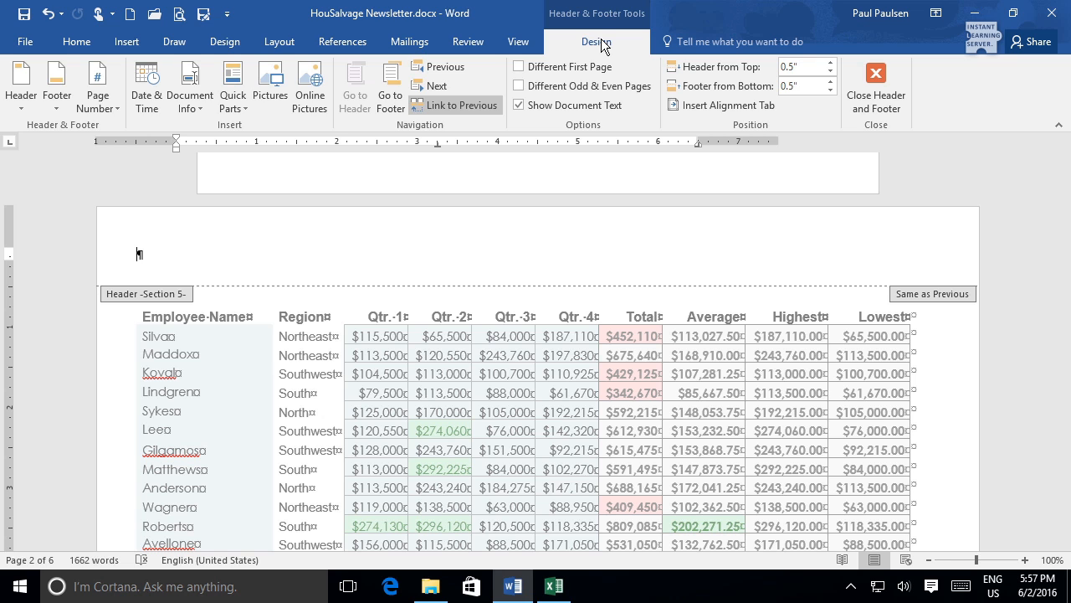
pyautogui.moveTo(456, 105)
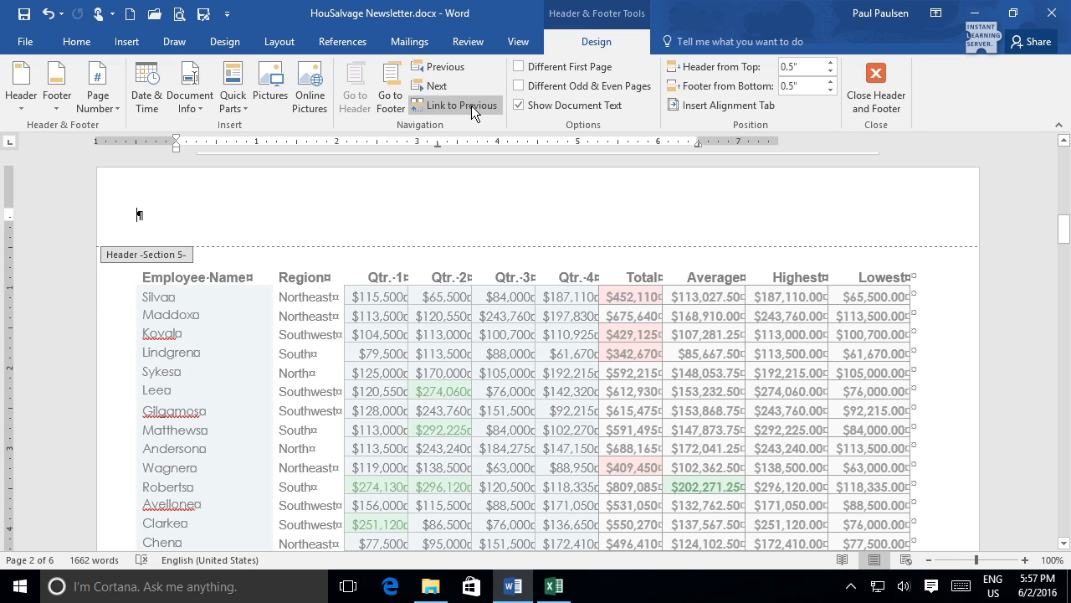
# Unlink the header and title it 'HouSalvage Employee Sales Data'
pyautogui.click(456, 105)
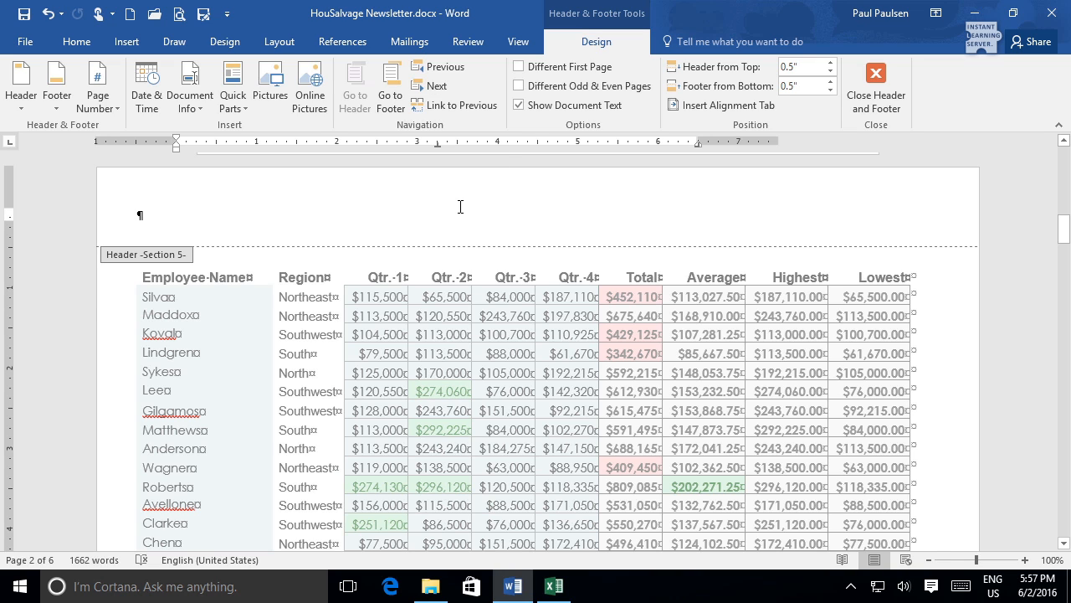
pyautogui.write('HouSalvage Employee Sales Data')
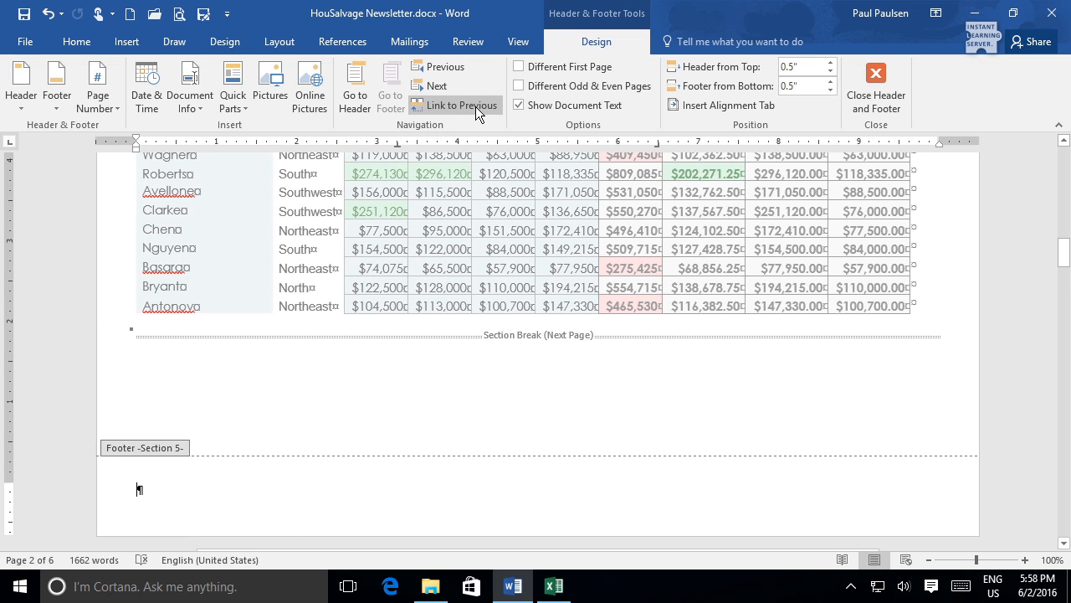
# Type 'Today's Date.' in the section footer and close header/footer editing
pyautogui.write("Today's Date.")
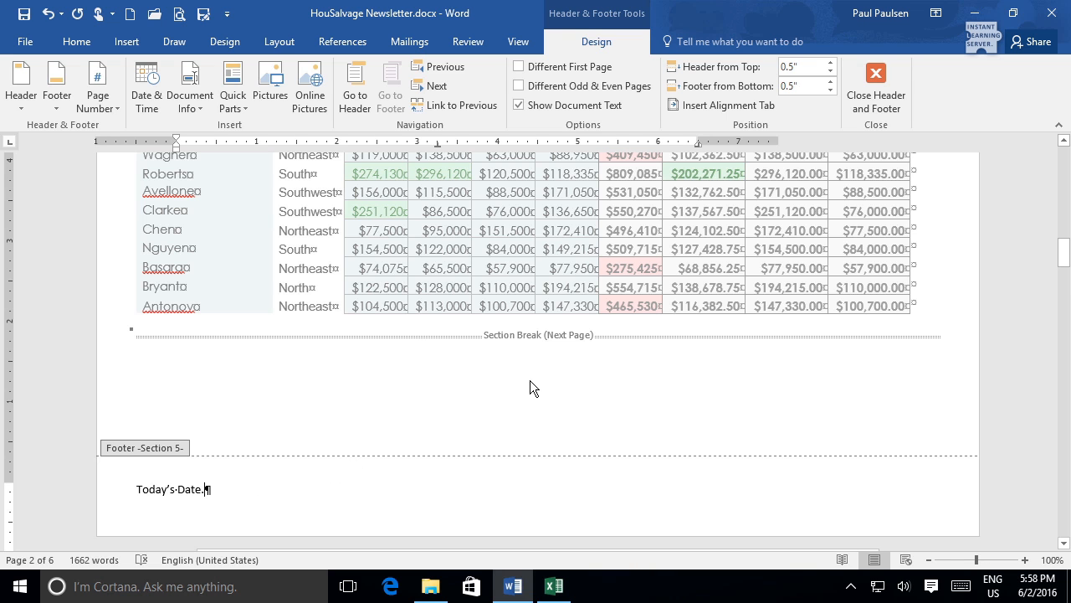
pyautogui.click(876, 84)
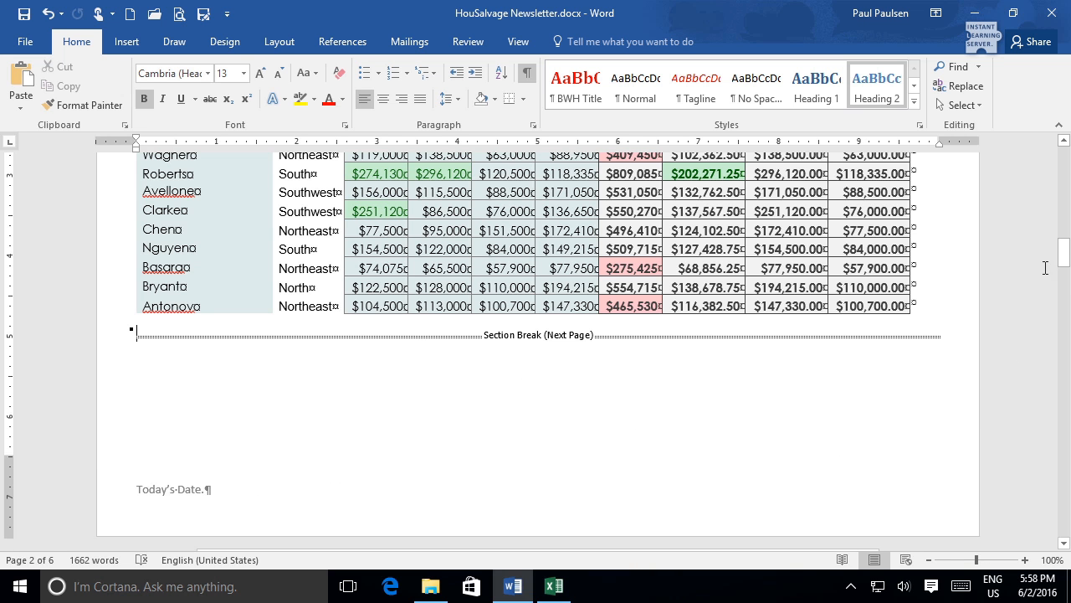